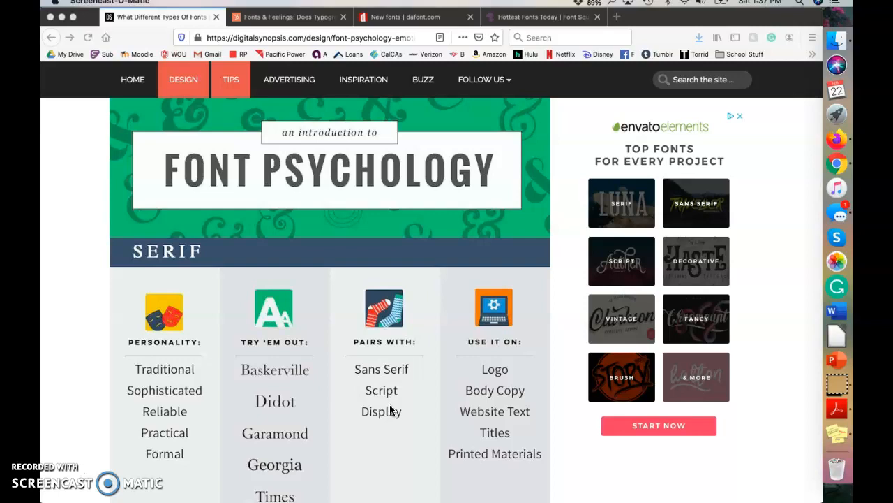
Scroll the font listings, check Font Squirrel's hottest fonts, then open dafont's new fonts.
scroll("down", 3)
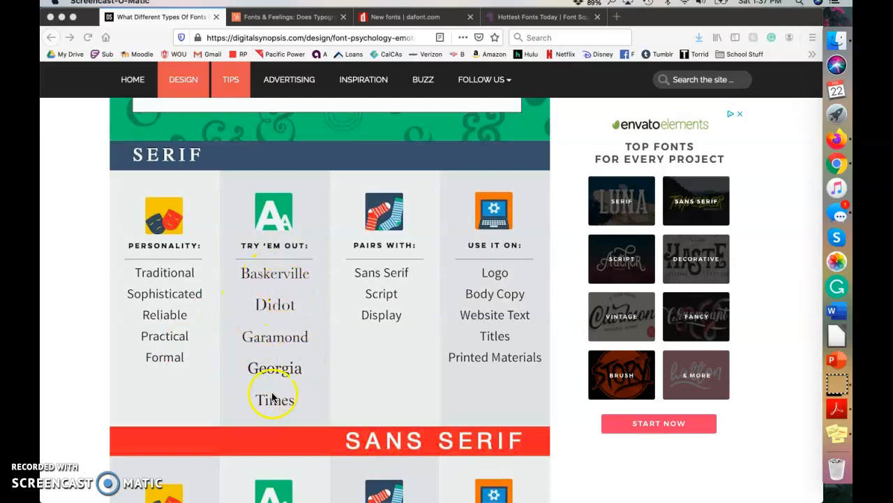
mouse_move(283, 368)
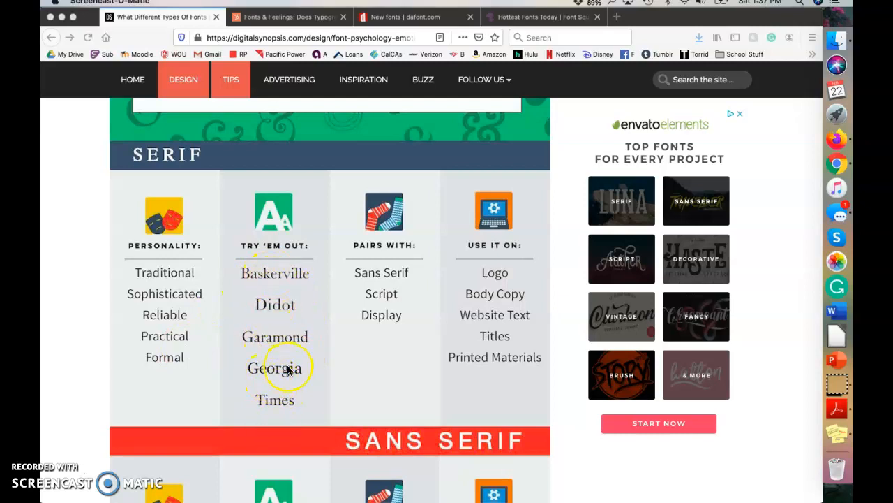
scroll("down", 3)
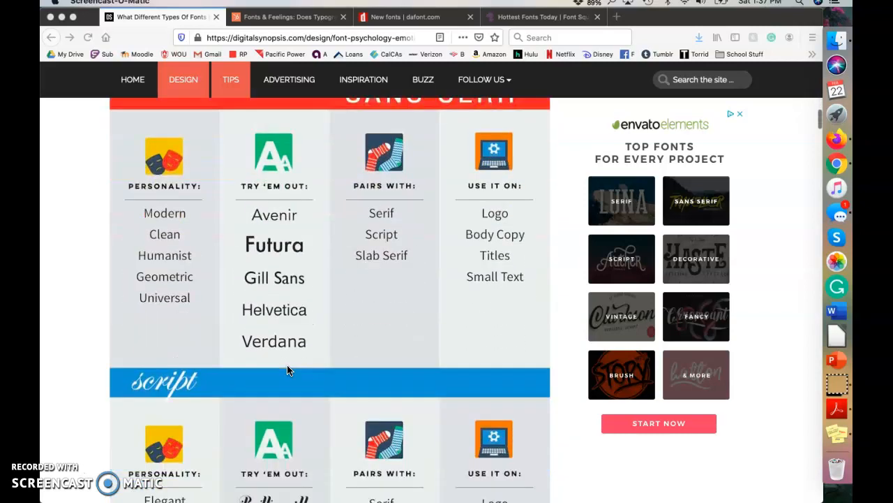
scroll("down", 3)
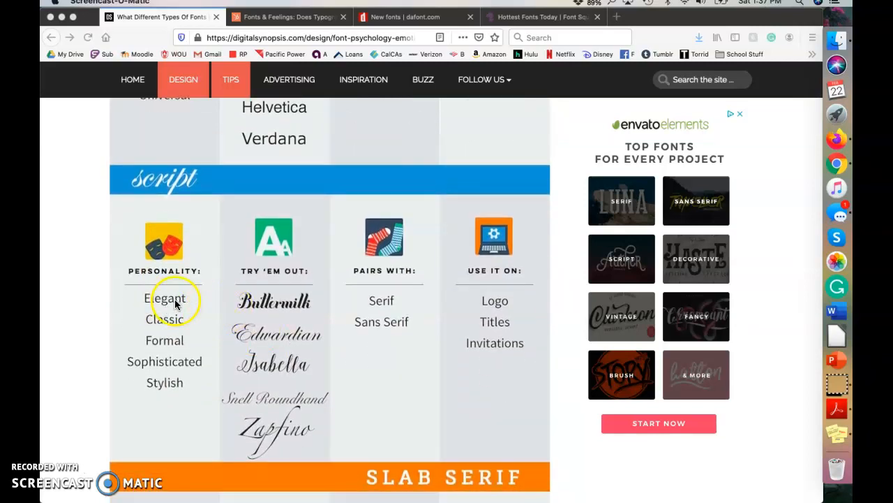
mouse_move(290, 408)
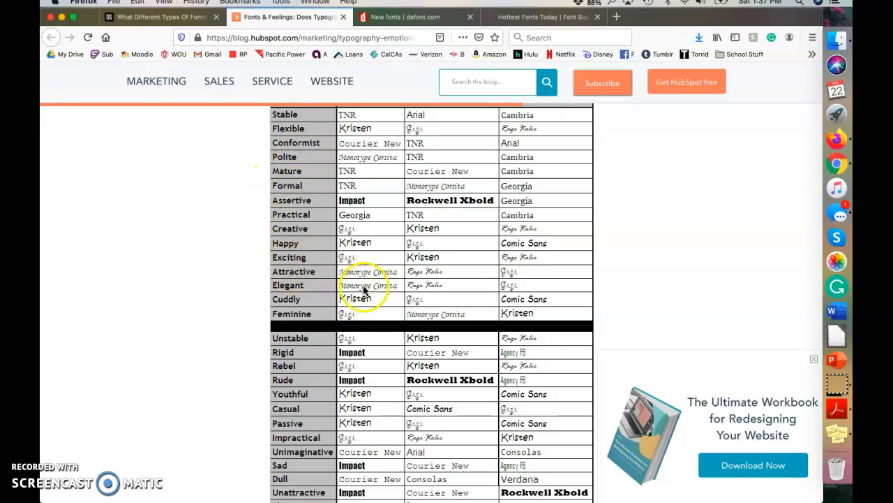
mouse_move(508, 264)
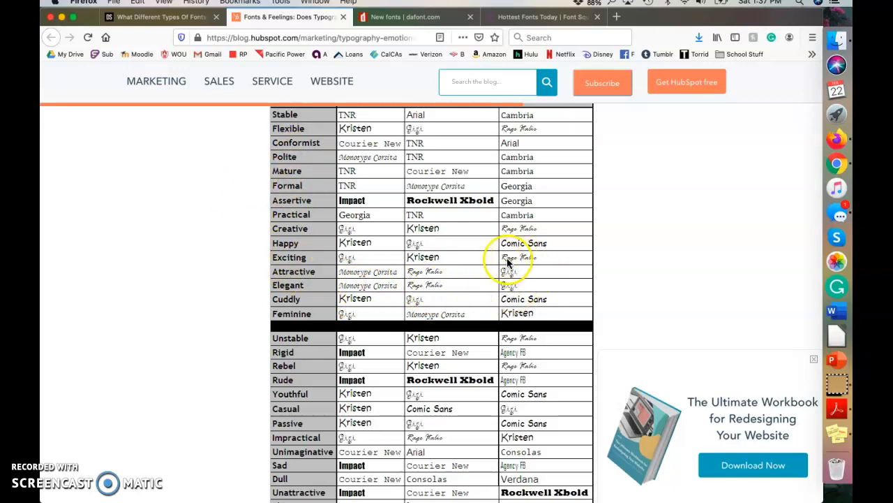
mouse_move(271, 190)
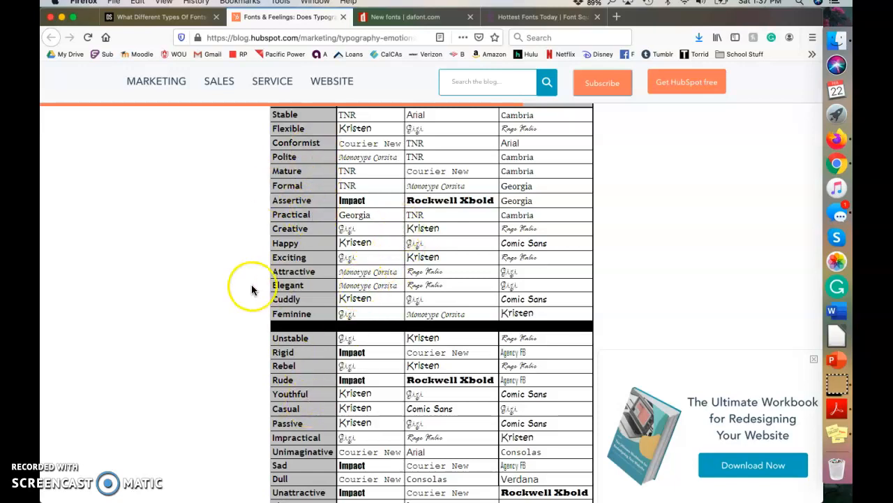
scroll("down", 3)
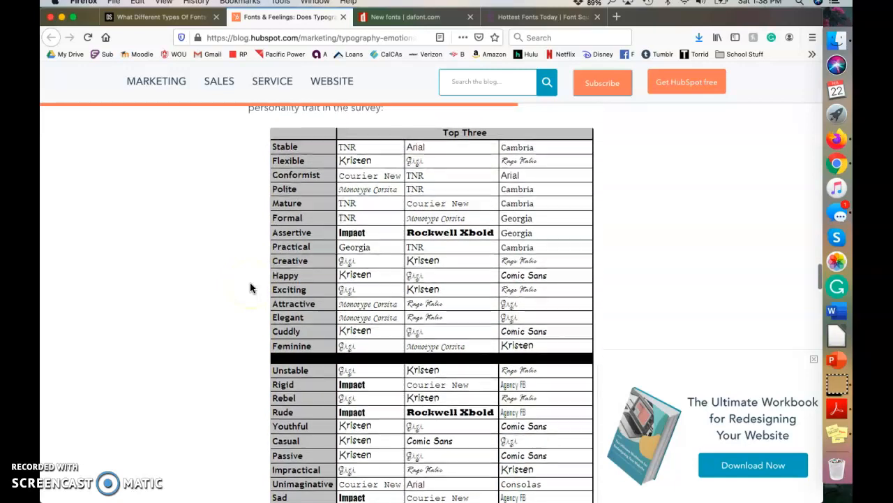
scroll("down", 3)
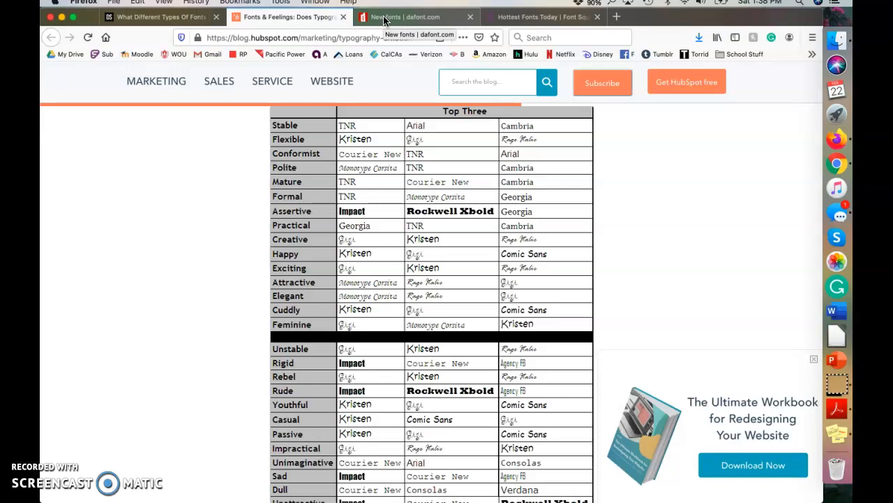
left_click(404, 17)
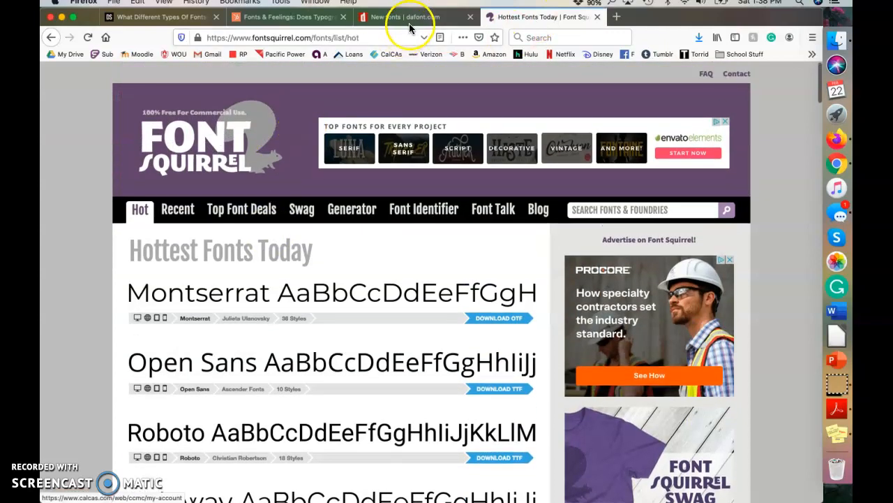
left_click(398, 16)
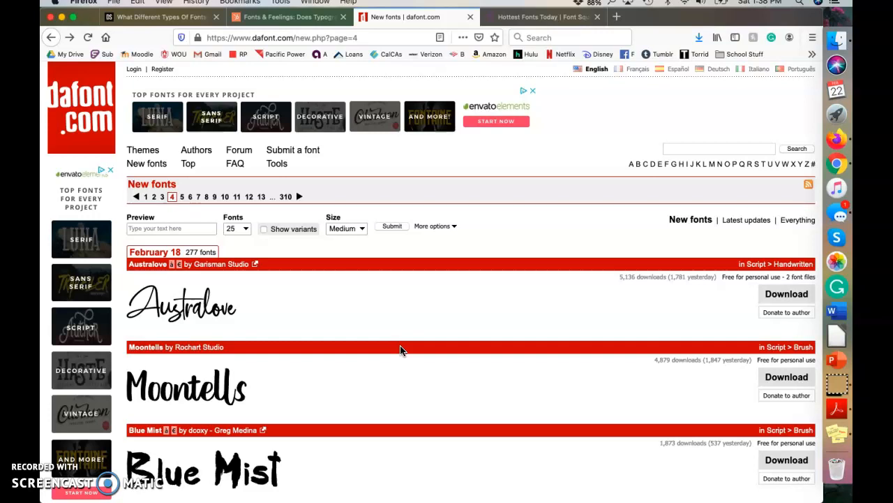
Download the Moontells zip from dafont and open it with Archive Utility.
scroll("down", 3)
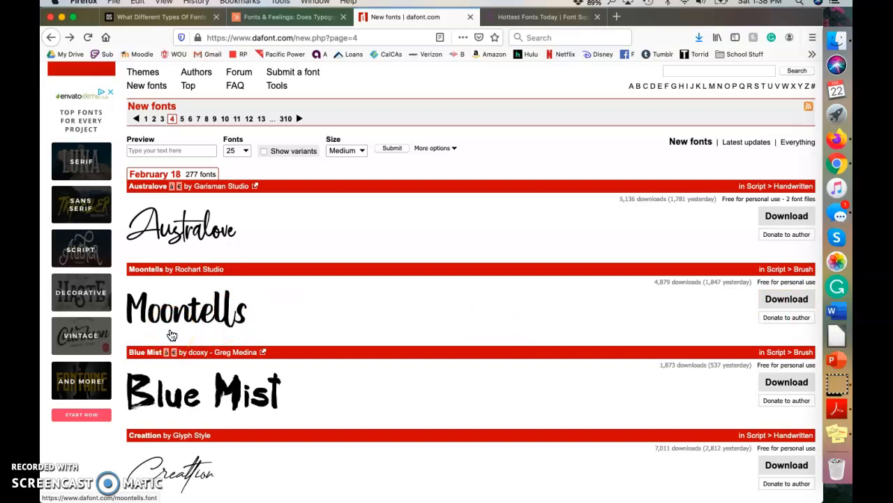
mouse_move(652, 314)
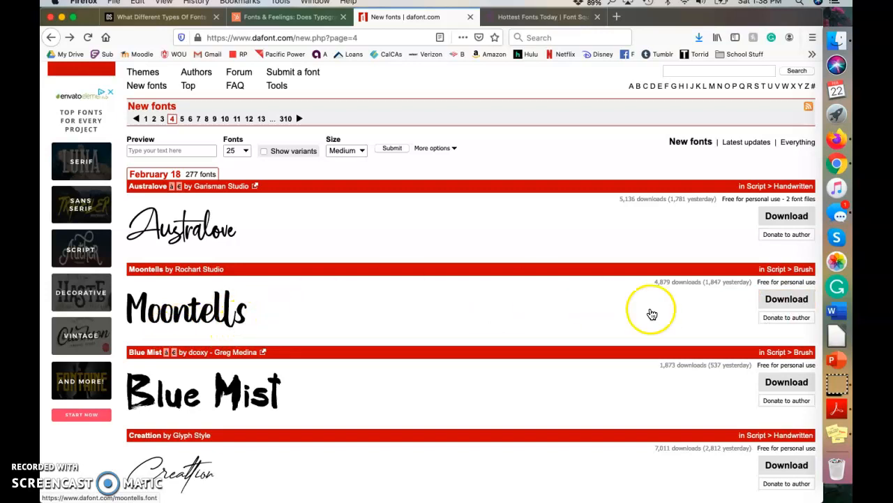
left_click(787, 299)
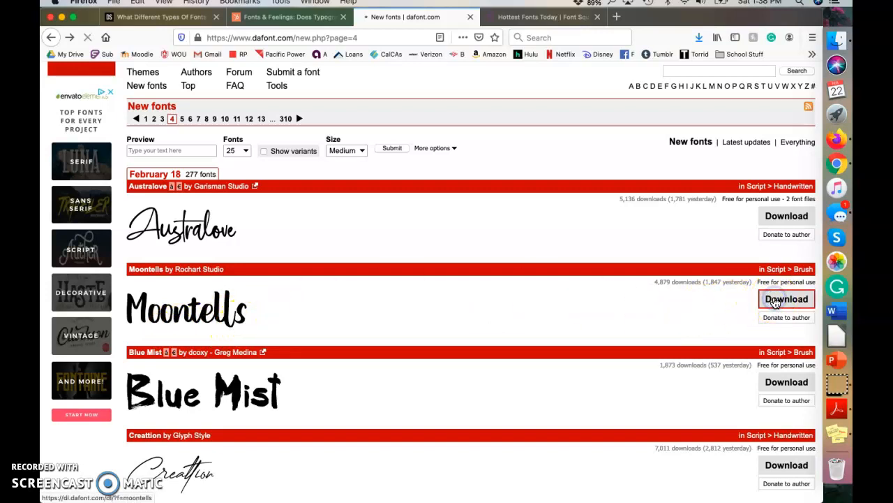
left_click(786, 299)
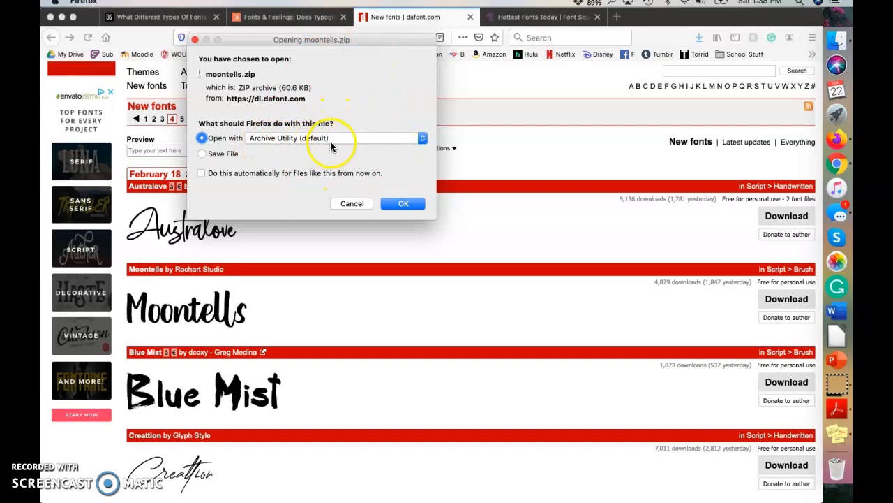
mouse_move(322, 143)
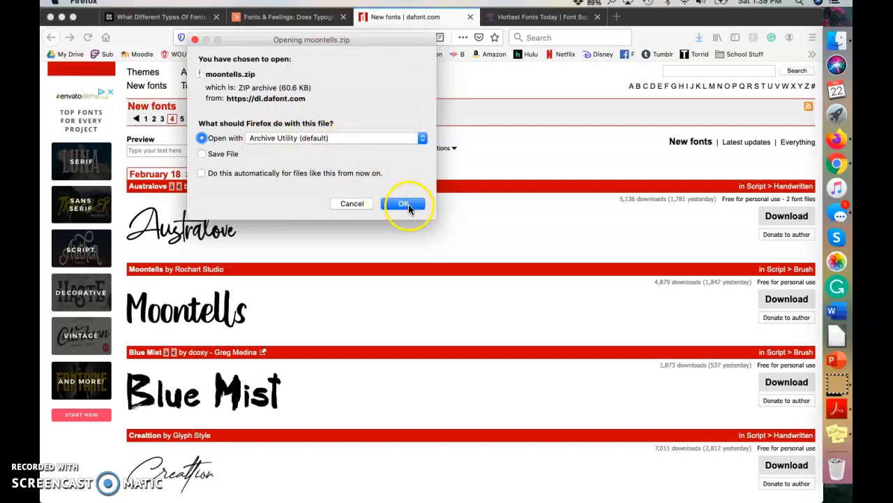
left_click(404, 203)
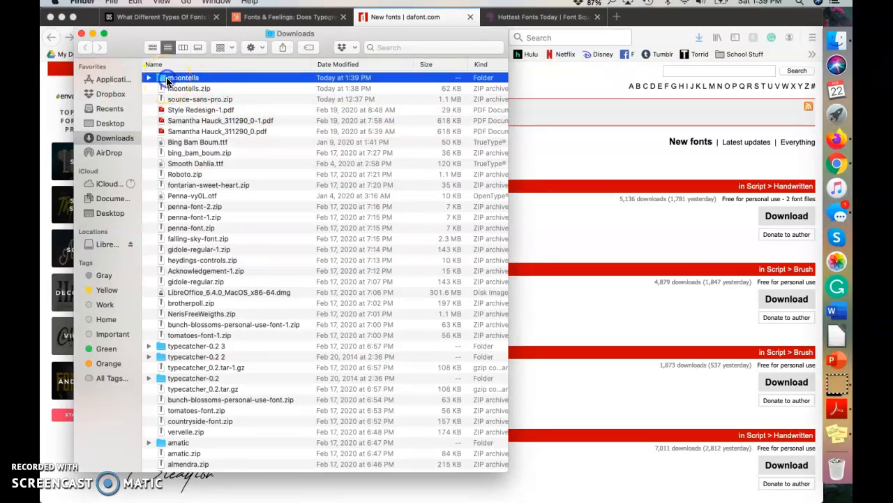
Open the moontells folder in Downloads and launch Moontells Demo.ttf.
double_click(182, 78)
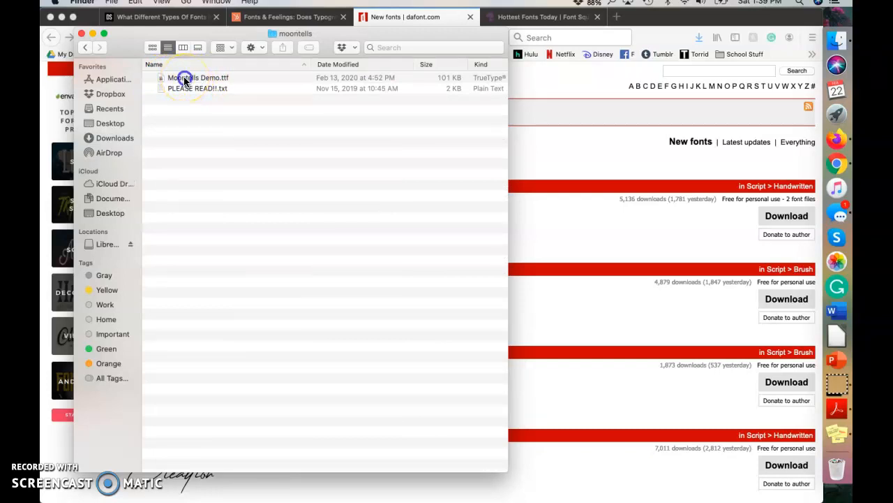
left_click(197, 78)
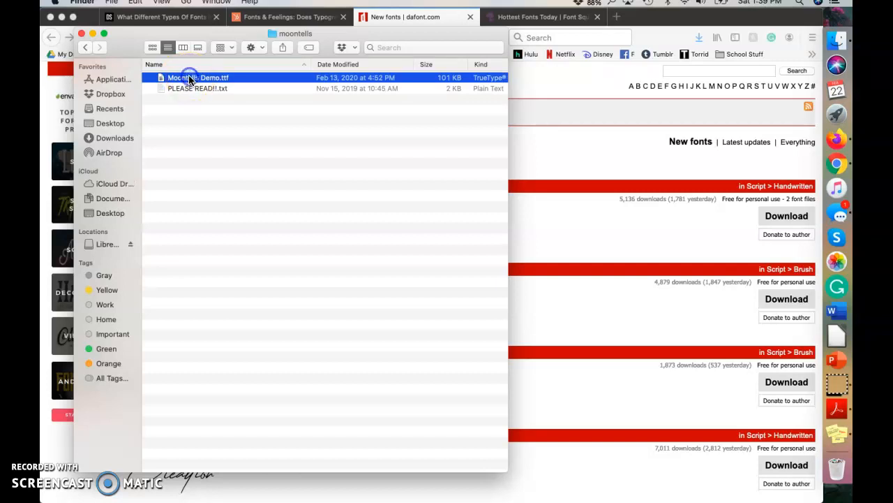
double_click(198, 78)
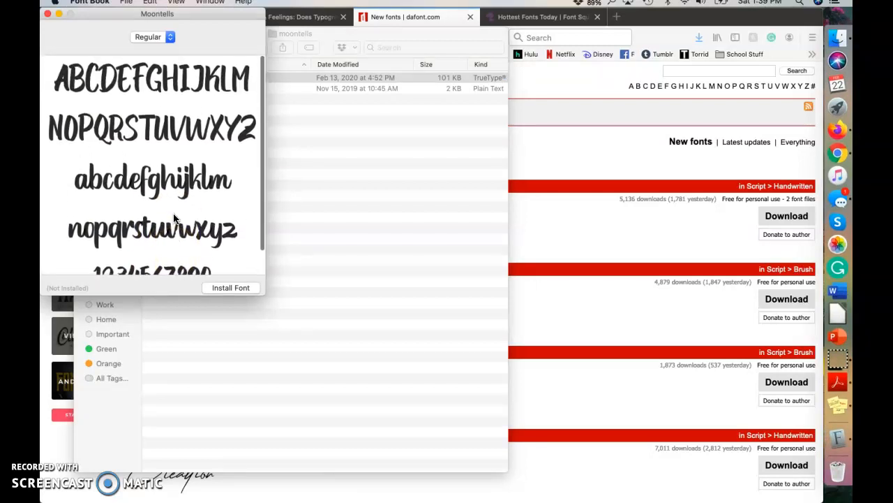
mouse_move(253, 256)
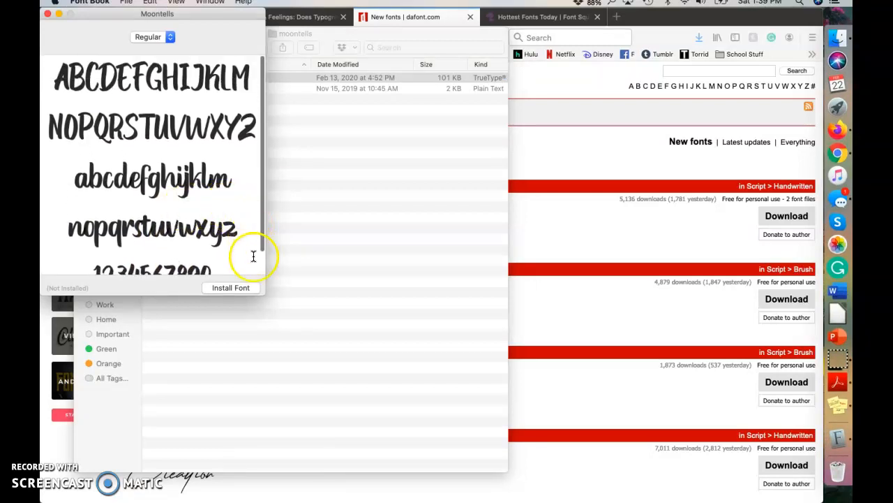
mouse_move(210, 292)
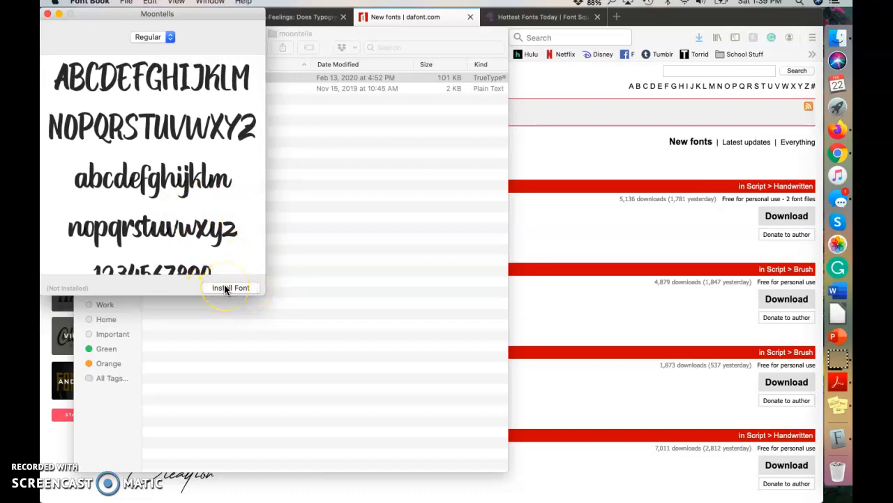
Install Moontells from the preview and view it in the User font list.
left_click(230, 287)
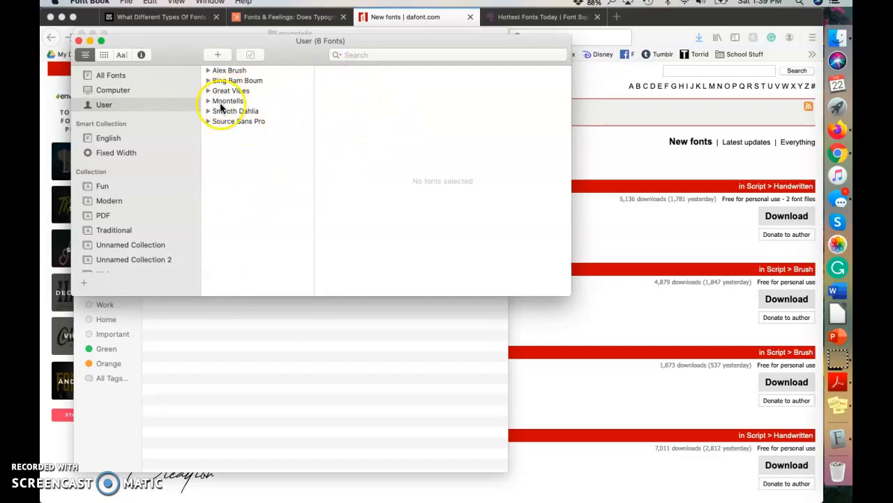
left_click(227, 100)
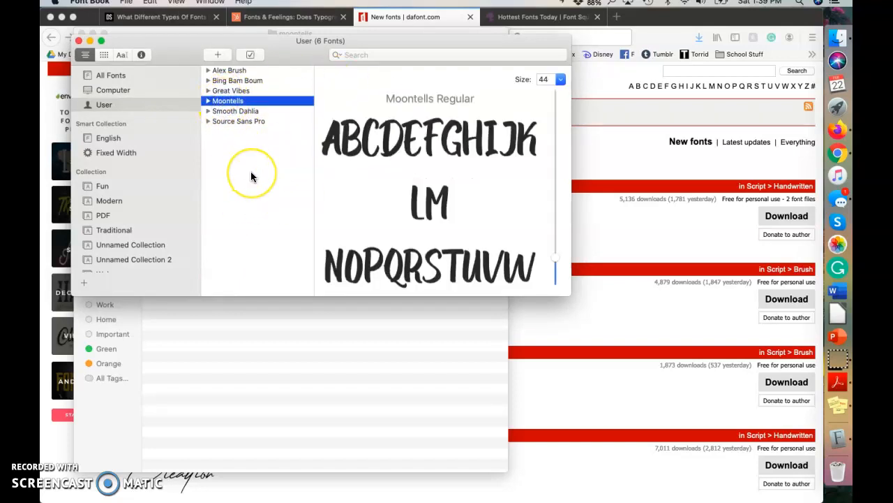
mouse_move(250, 166)
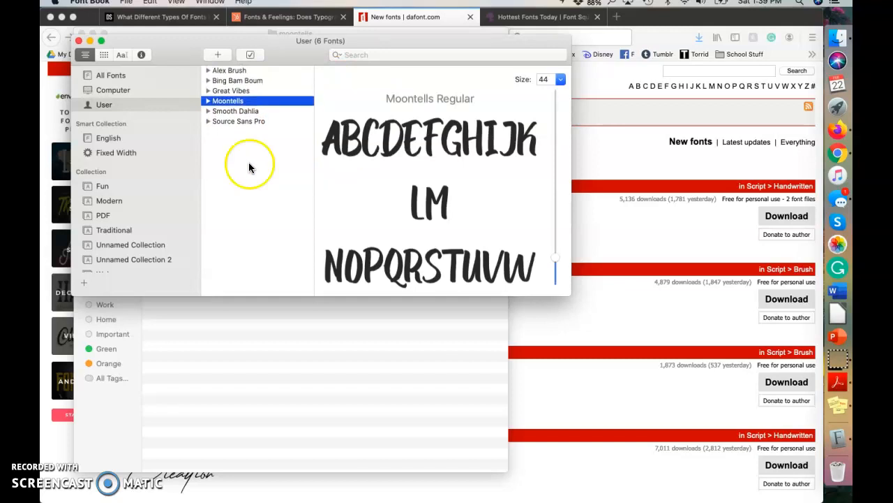
mouse_move(243, 112)
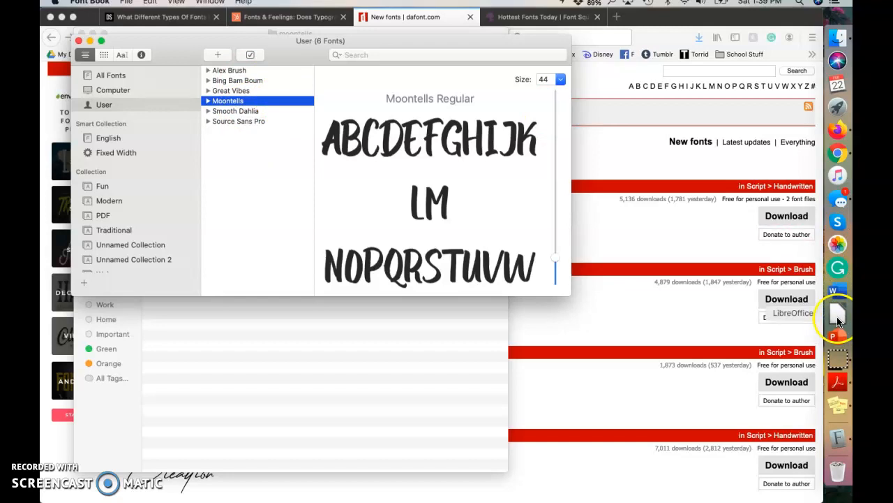
mouse_move(839, 293)
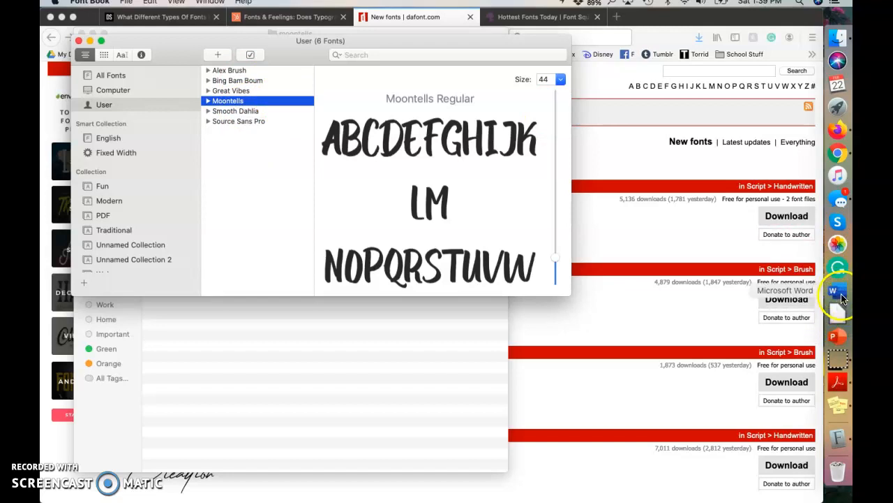
mouse_move(840, 312)
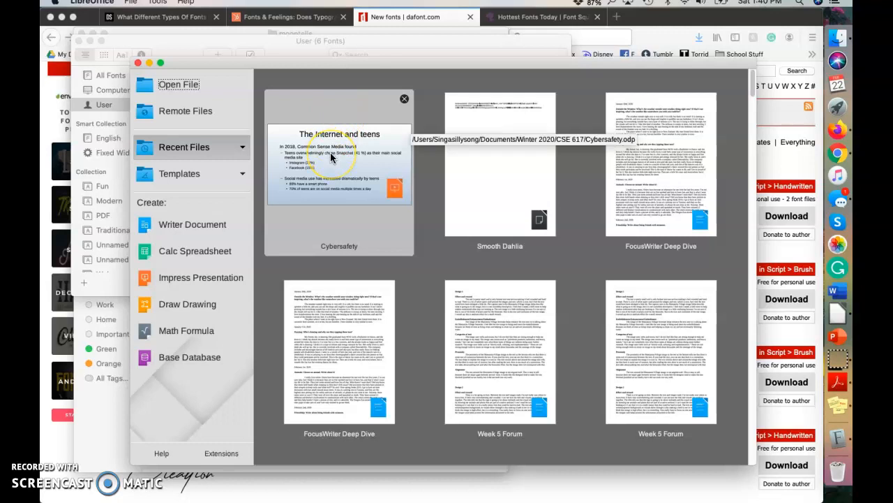
Open the Cybersafety presentation from Recent Files in the Start Center.
double_click(339, 167)
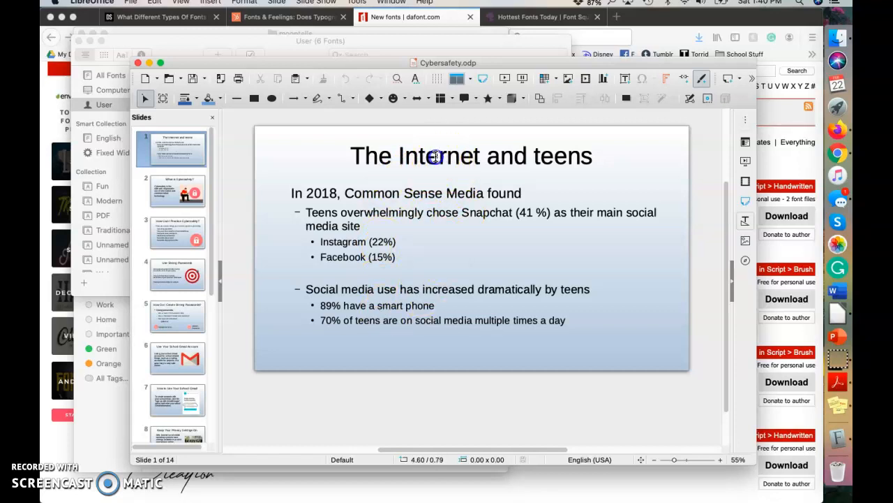
Select the title 'The Internet and teens' and open its Character dialog, highlighting the font family.
double_click(471, 155)
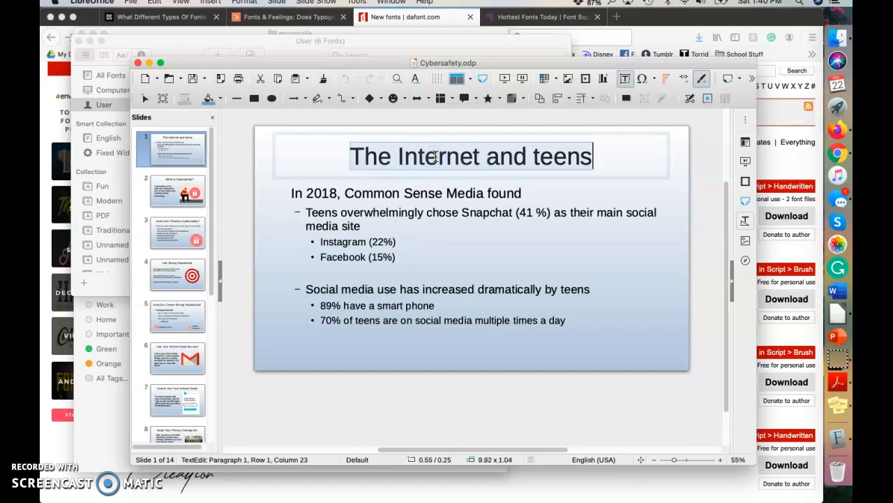
right_click(432, 160)
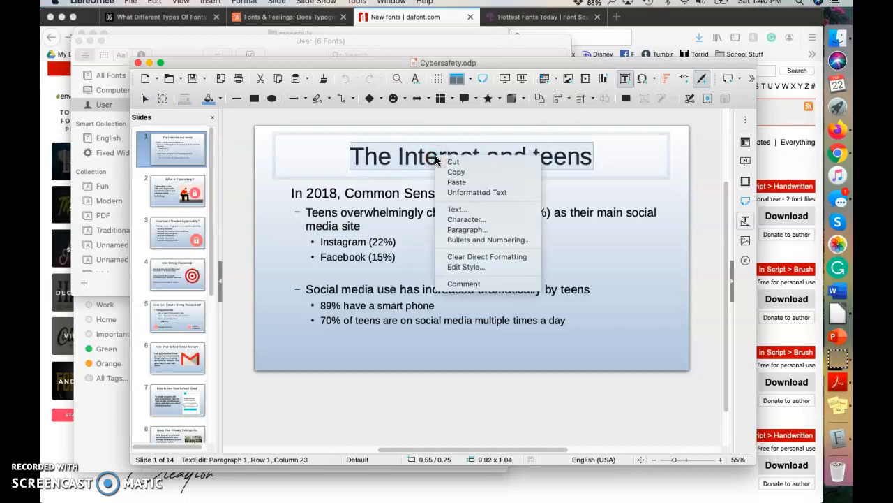
mouse_move(466, 220)
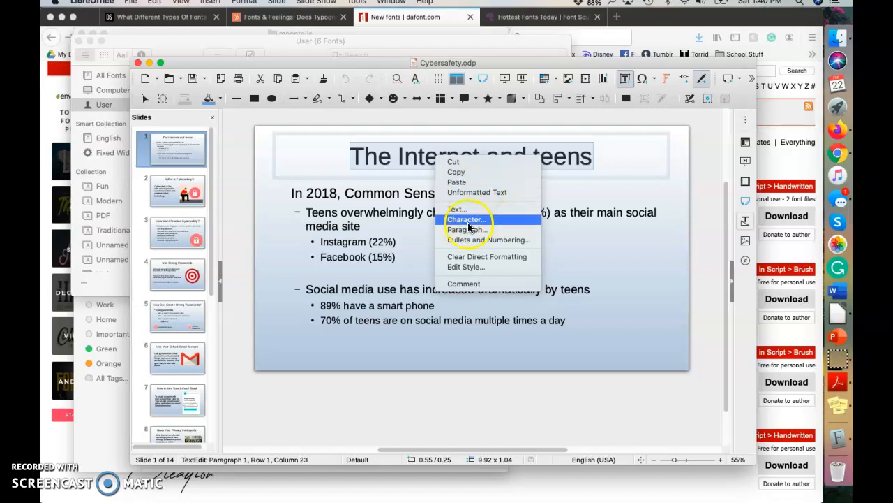
mouse_move(457, 210)
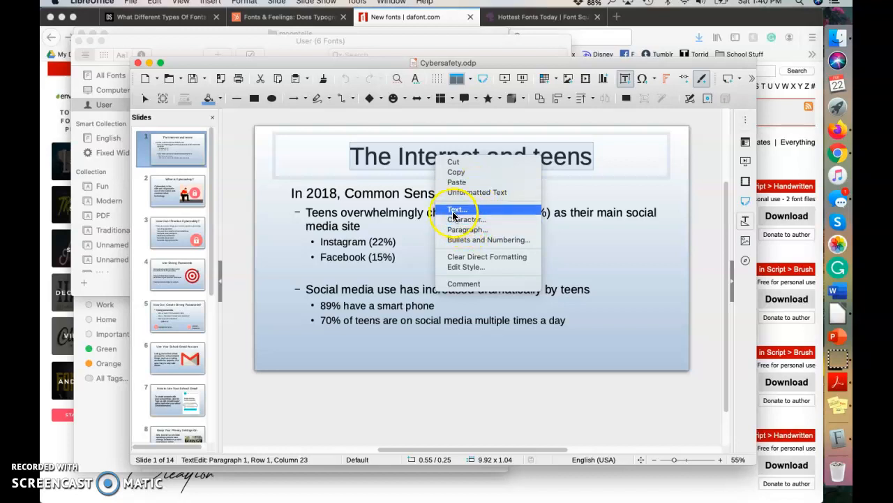
left_click(457, 208)
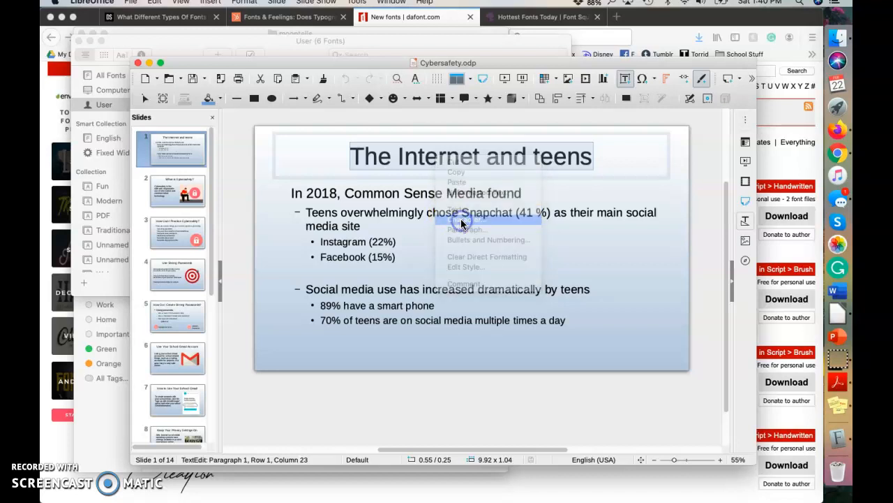
left_click(466, 215)
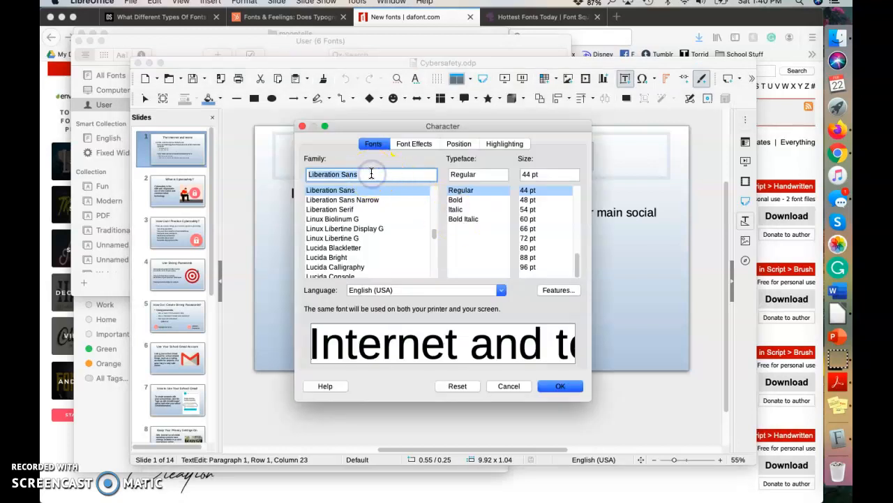
Enter Moontells as the font family and confirm the Character dialog.
type("Moontells")
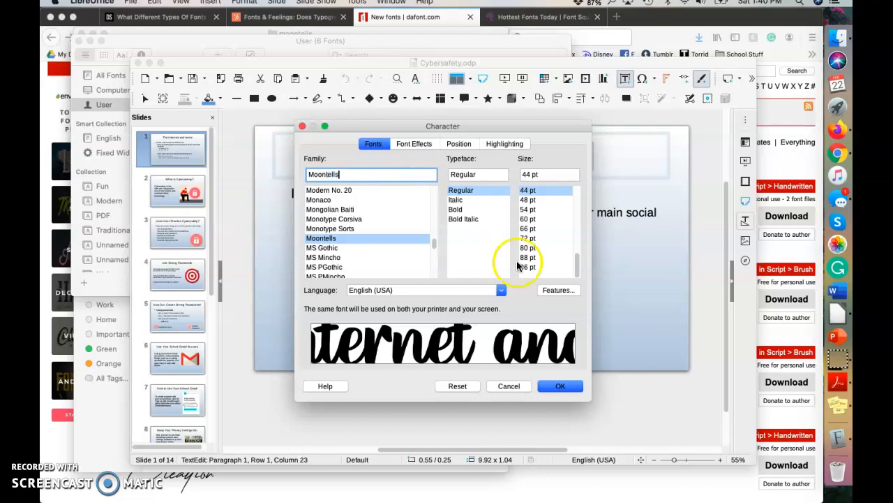
left_click(559, 386)
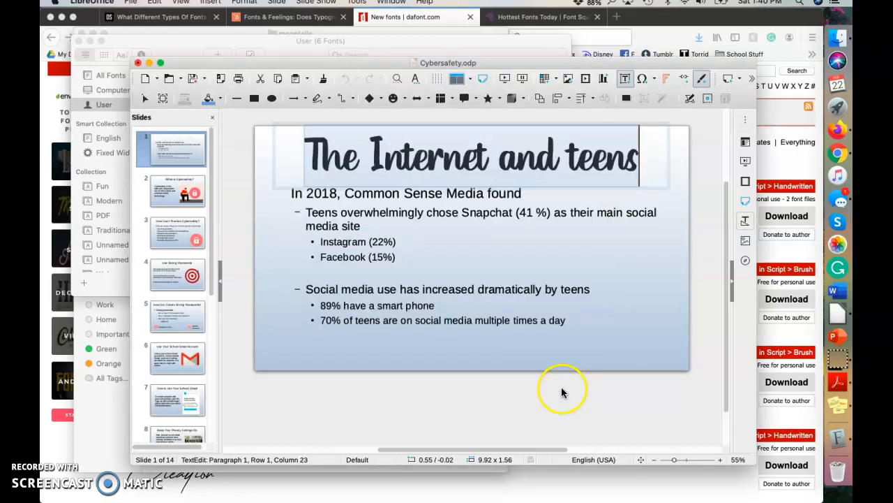
mouse_move(512, 227)
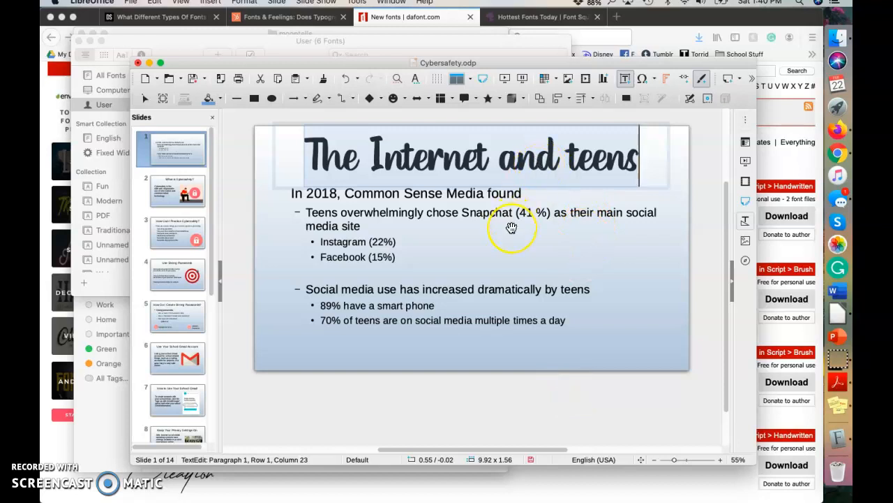